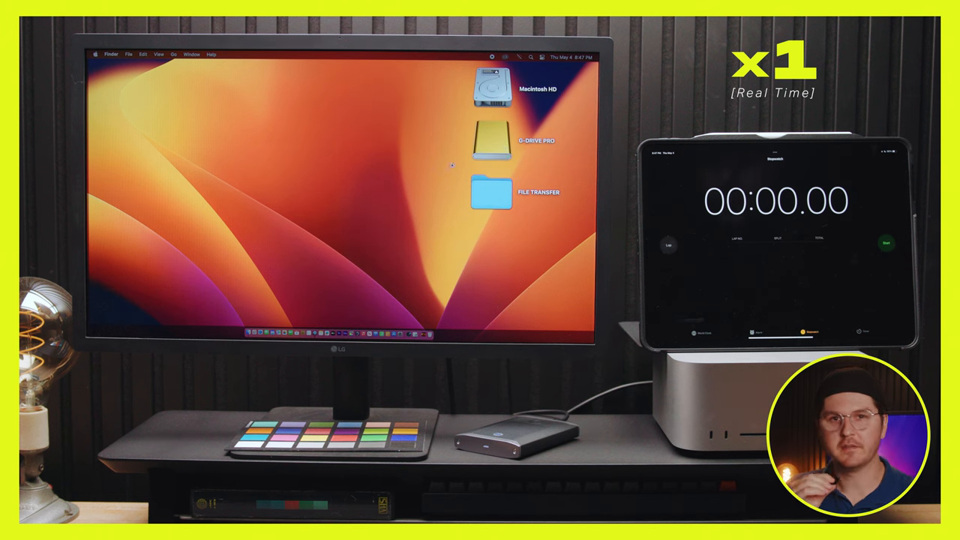
Open the G-DRIVE PRO external drive from the desktop into a Finder window
double_click(492, 141)
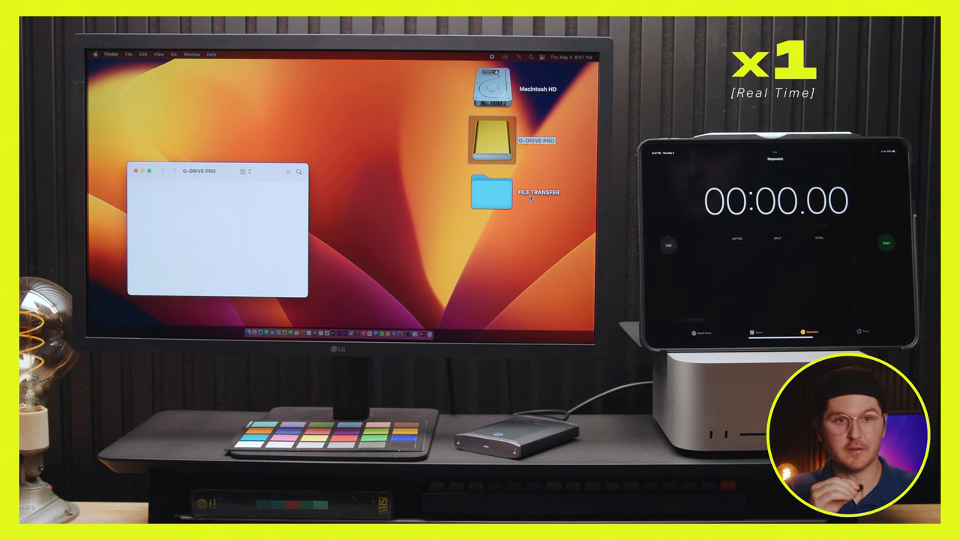
double_click(492, 192)
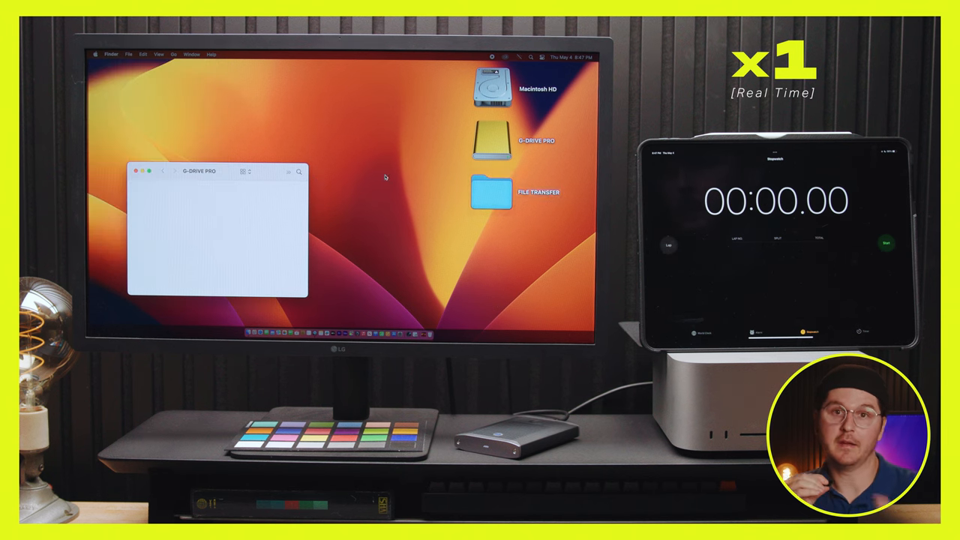
left_click_drag(492, 189, 267, 222)
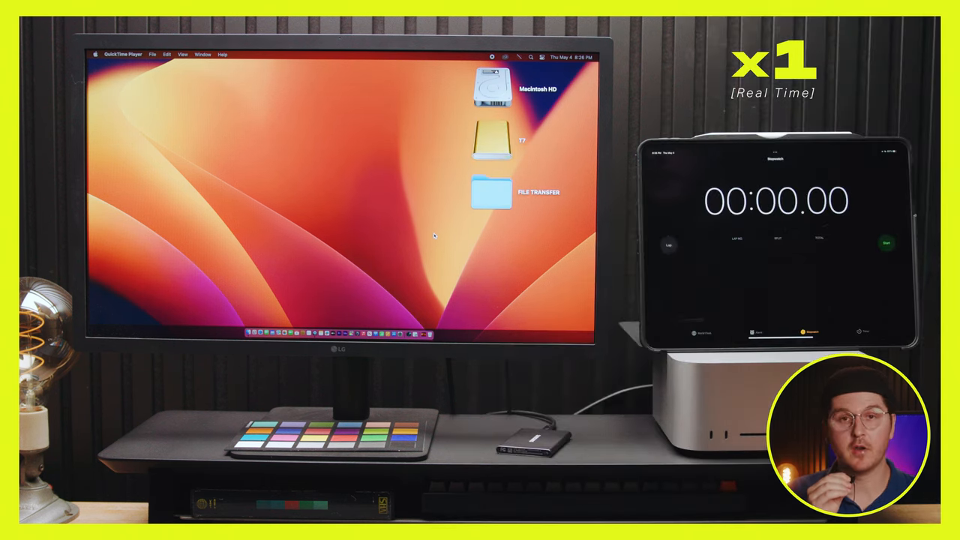
Open the new external drive and drag the FILE TRANSFER folder into its window to copy it
left_click(492, 138)
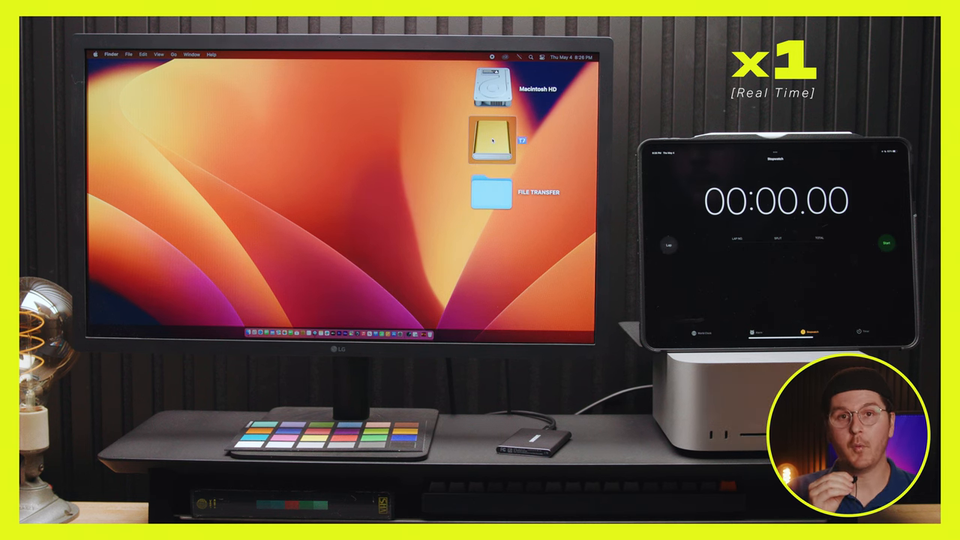
double_click(492, 139)
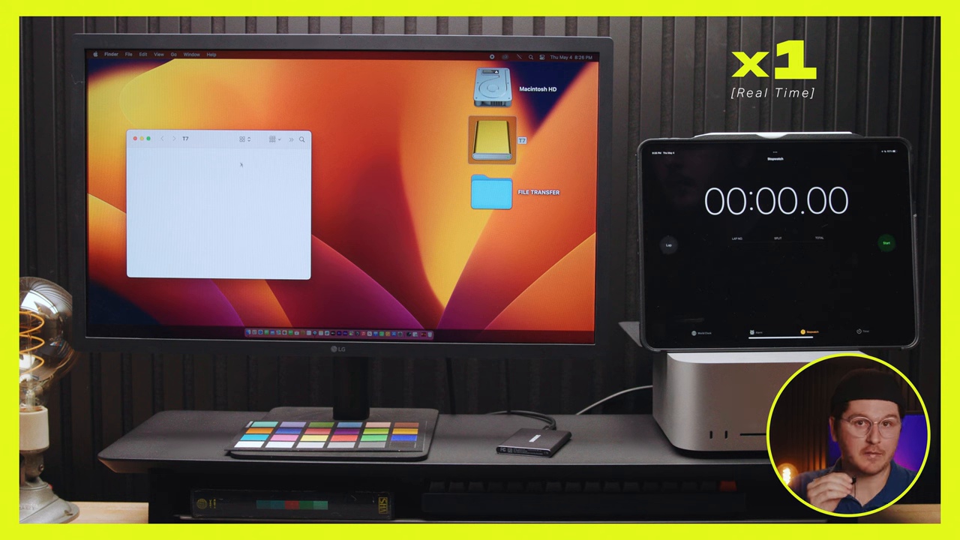
left_click(492, 191)
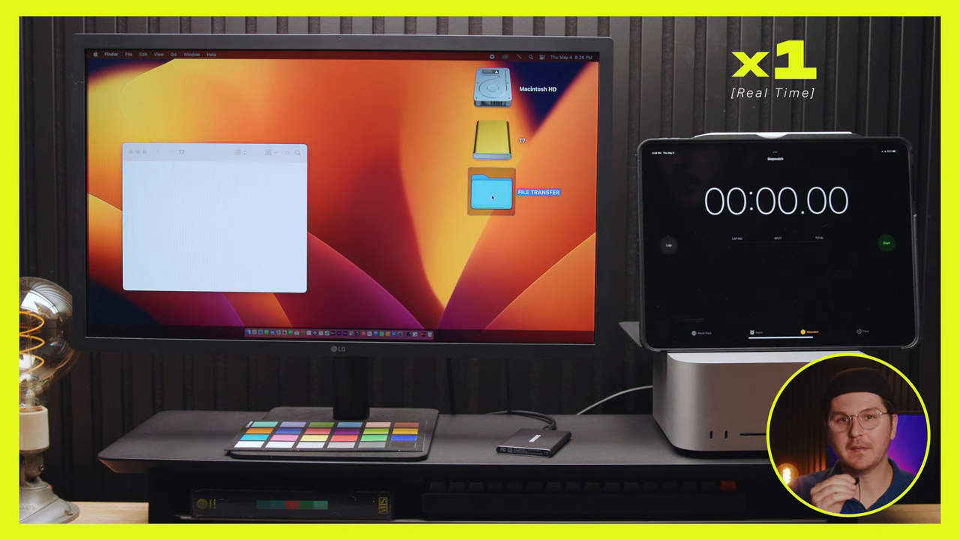
double_click(492, 192)
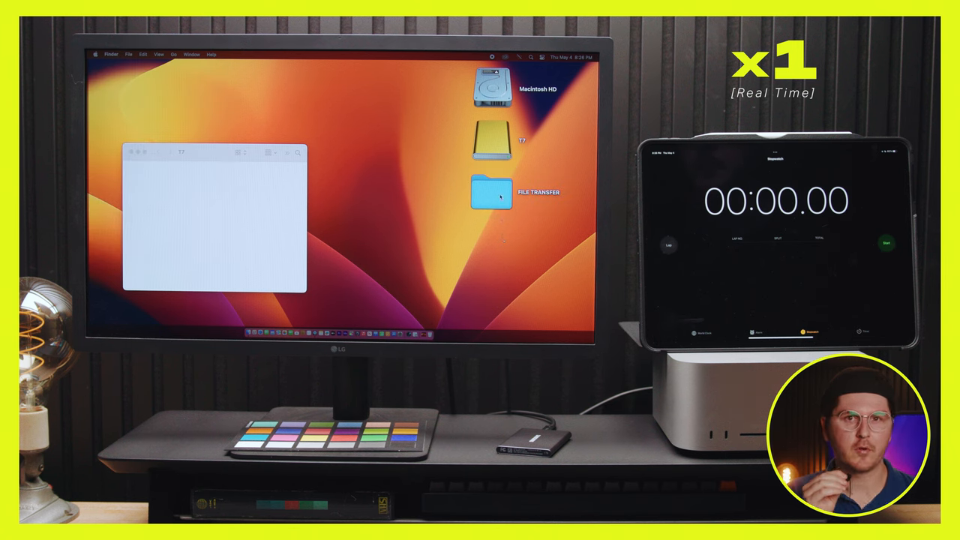
left_click_drag(492, 192, 216, 210)
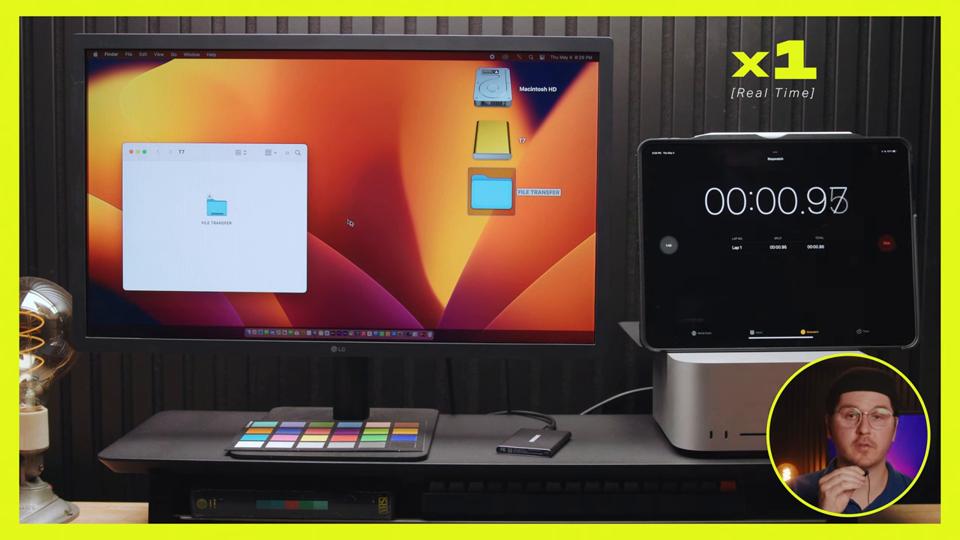
mouse_move(384, 234)
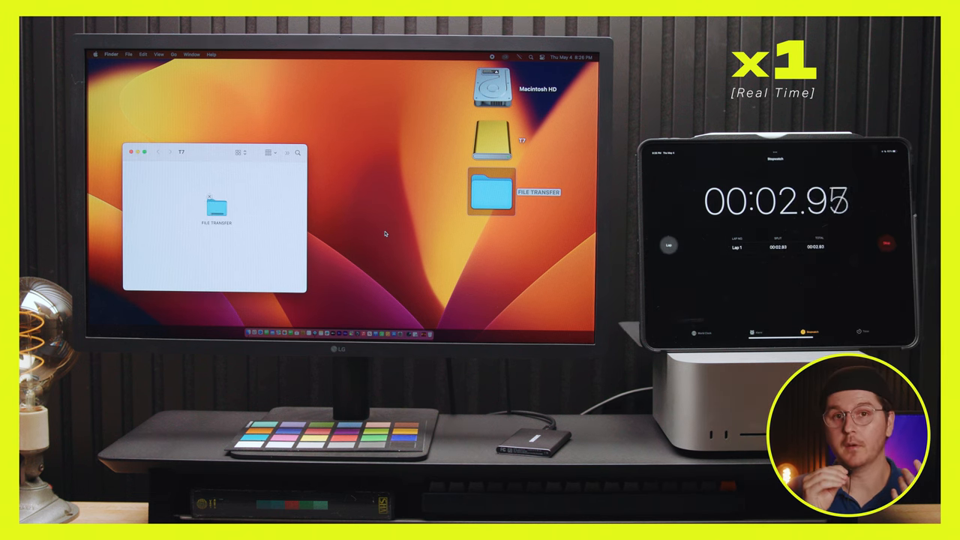